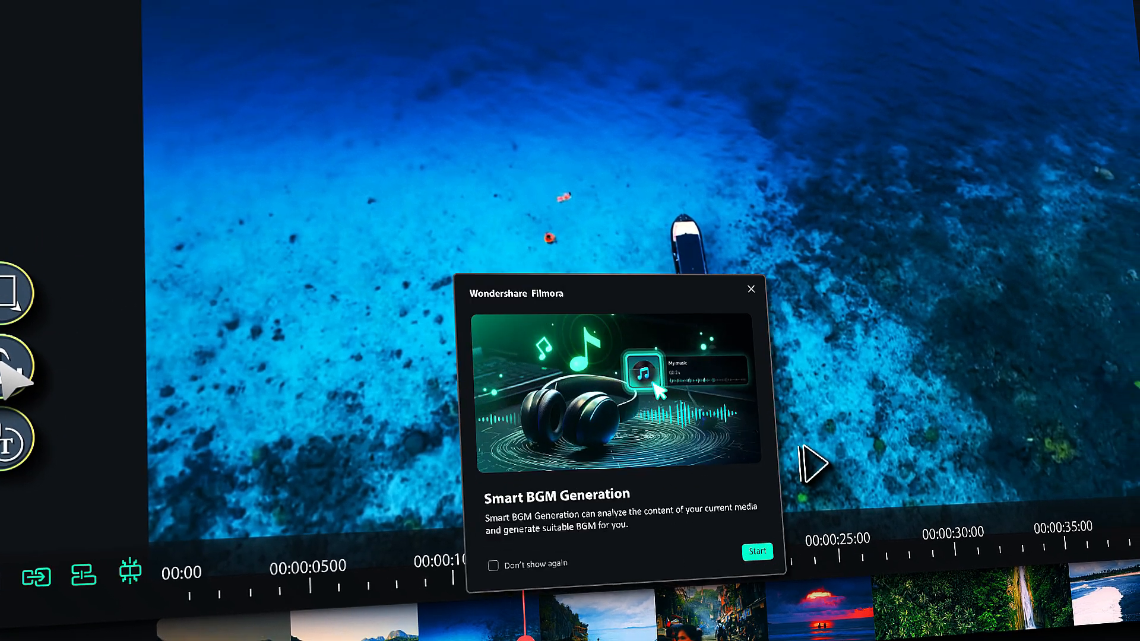
Start Smart BGM Generation for the aerial ocean footage.
click(751, 290)
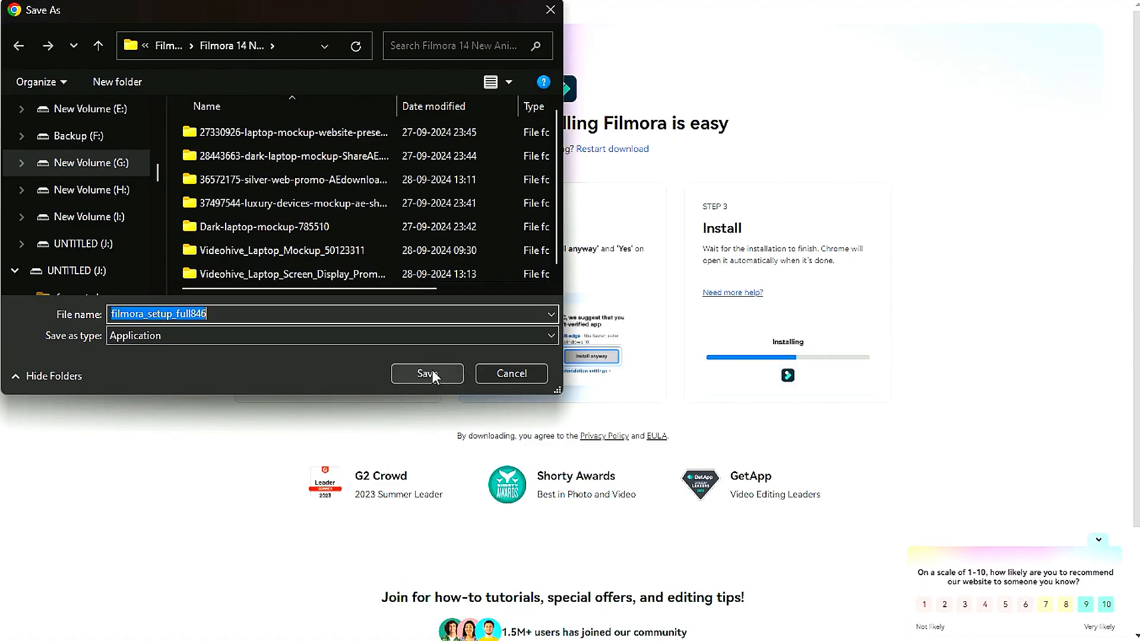
Save the filmora_setup_full846 installer and play the Filmora travel slideshow tutorial.
click(427, 373)
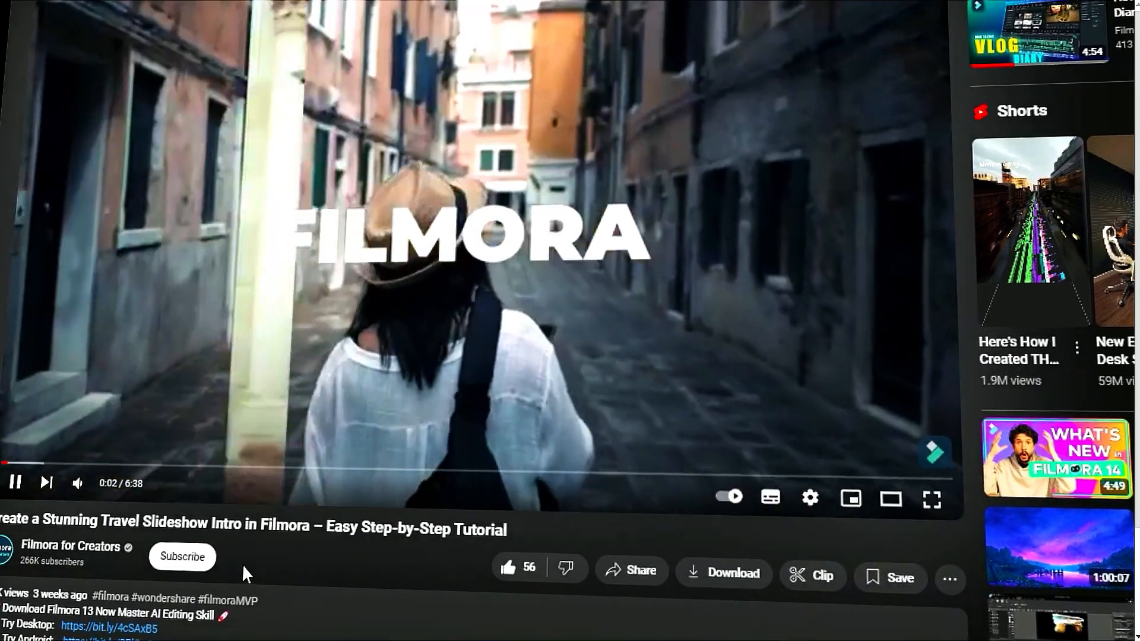
click(182, 555)
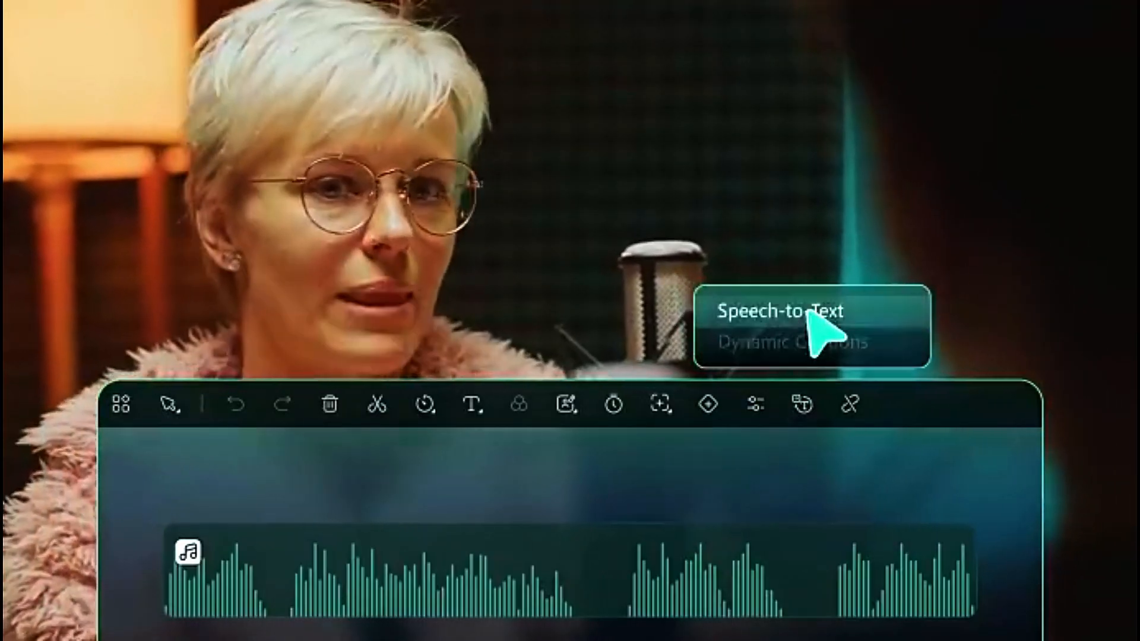
Choose Speech-to-Text for the audio clip on the timeline.
click(779, 311)
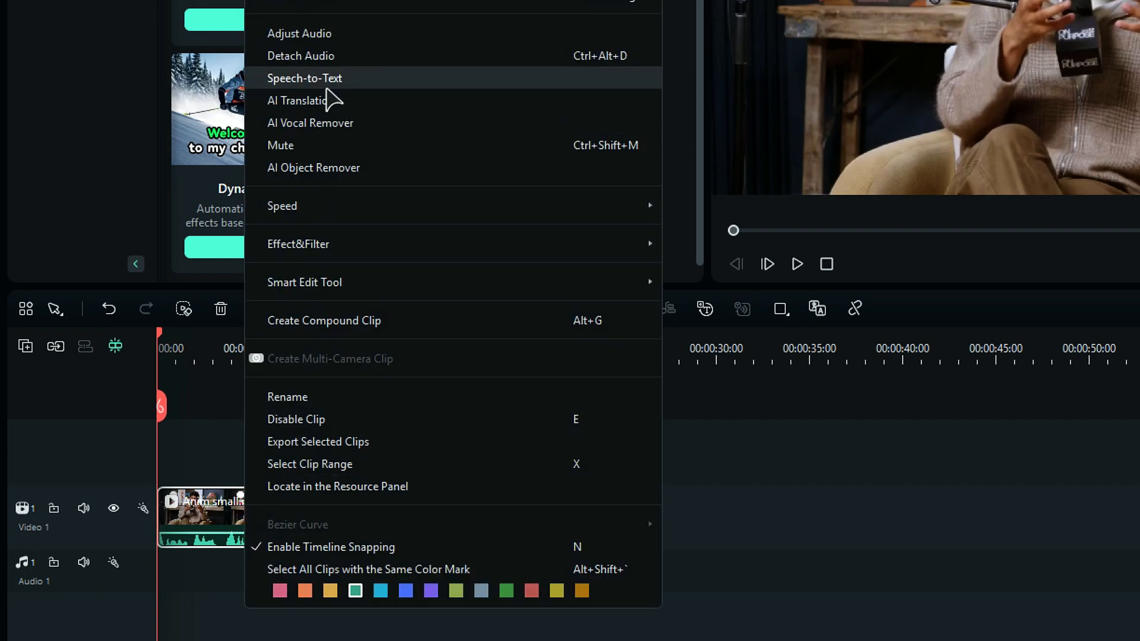
Bring up the clip's Speech-to-Text settings and expand the Transcription Language choices.
click(306, 78)
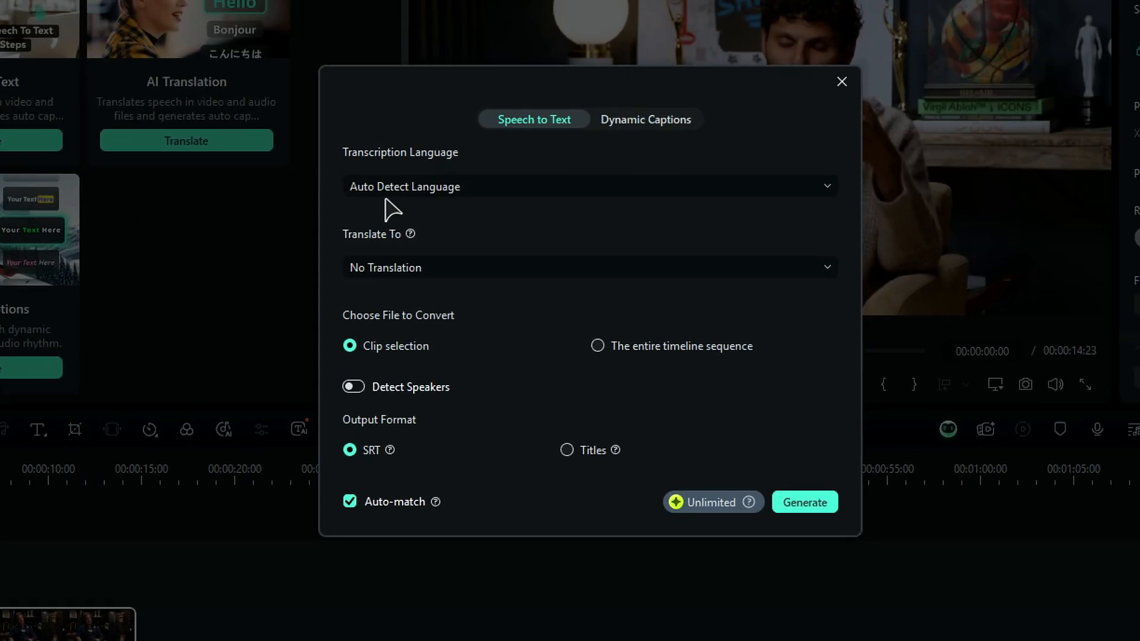
click(646, 119)
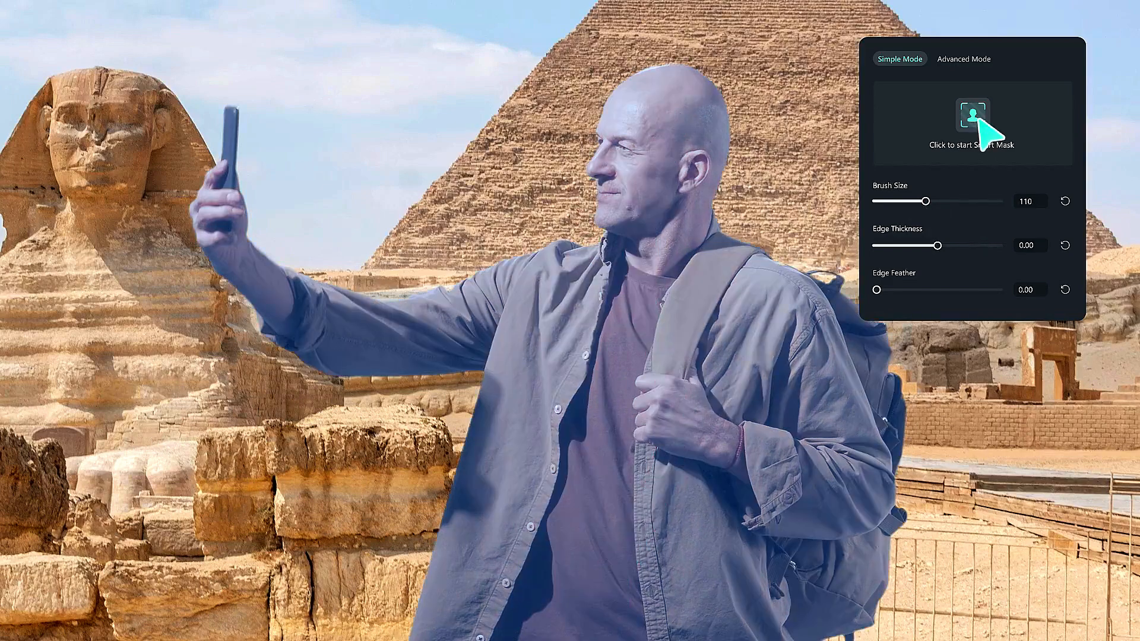
Start Smart Mask in Simple Mode on the man taking a selfie at the pyramids.
click(971, 123)
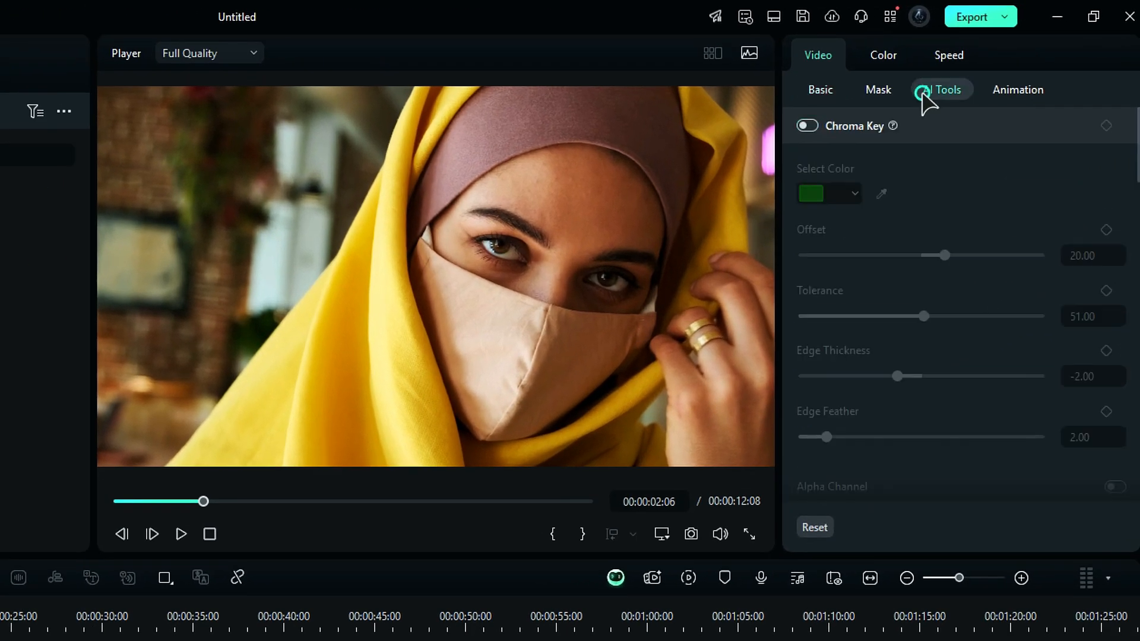
Enable AI Portrait Cutout on the woman's clip, preview it, and return to her AI Tools.
click(942, 89)
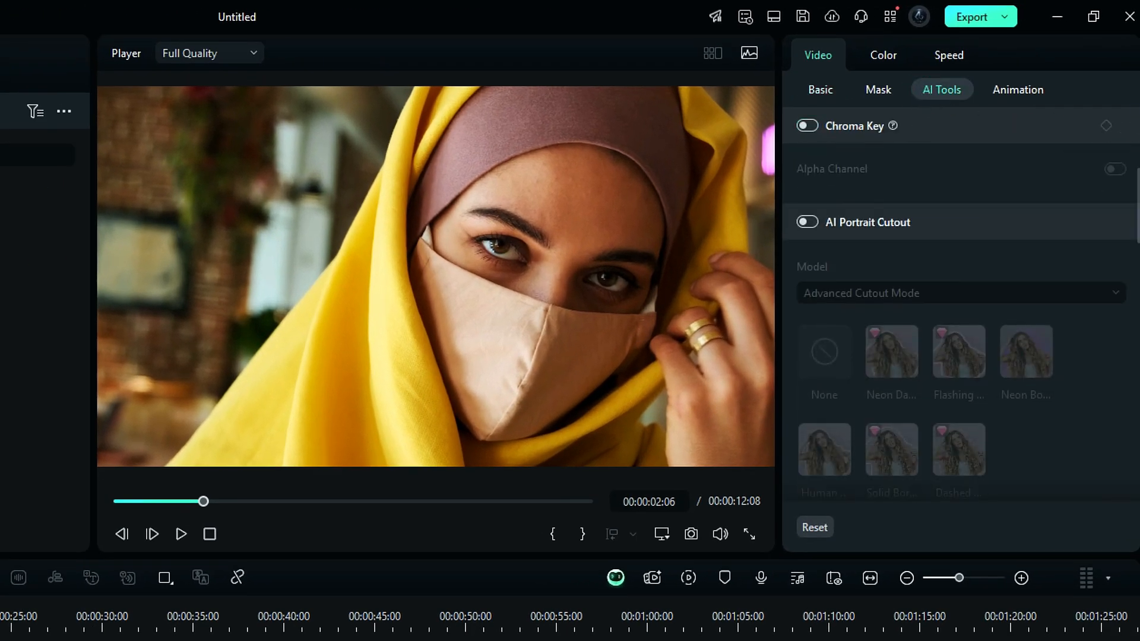
click(805, 222)
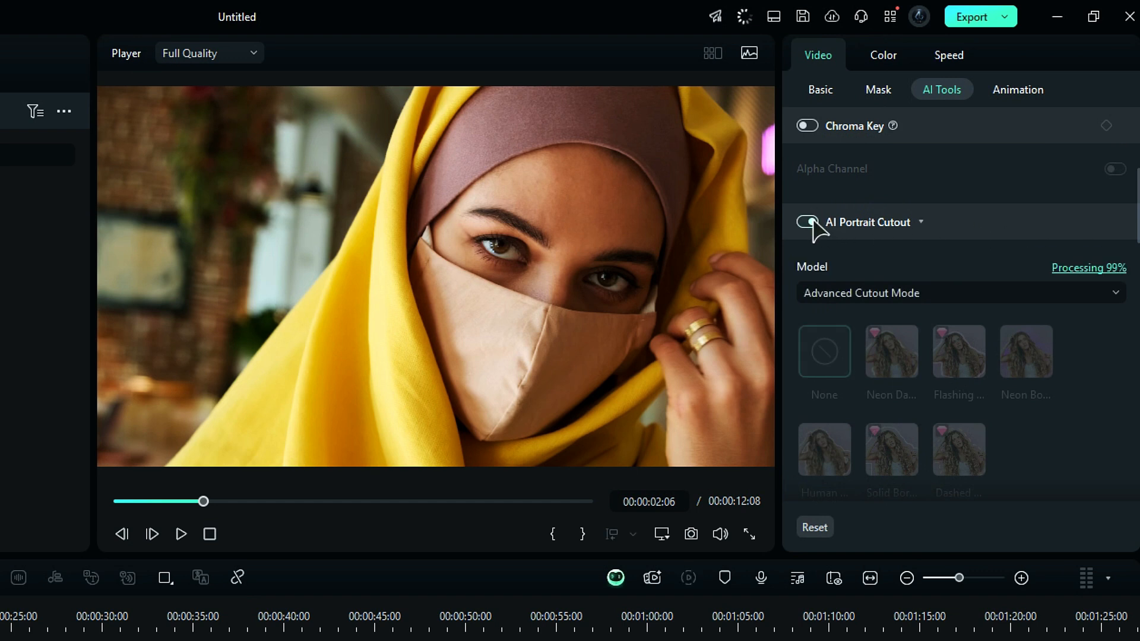
click(806, 222)
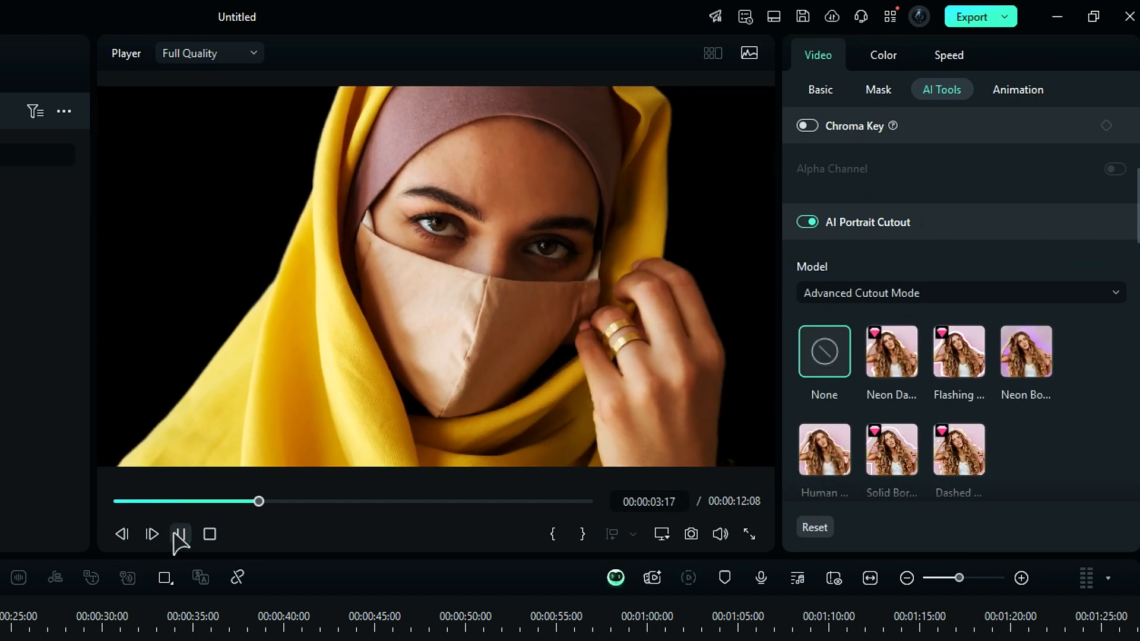
click(821, 89)
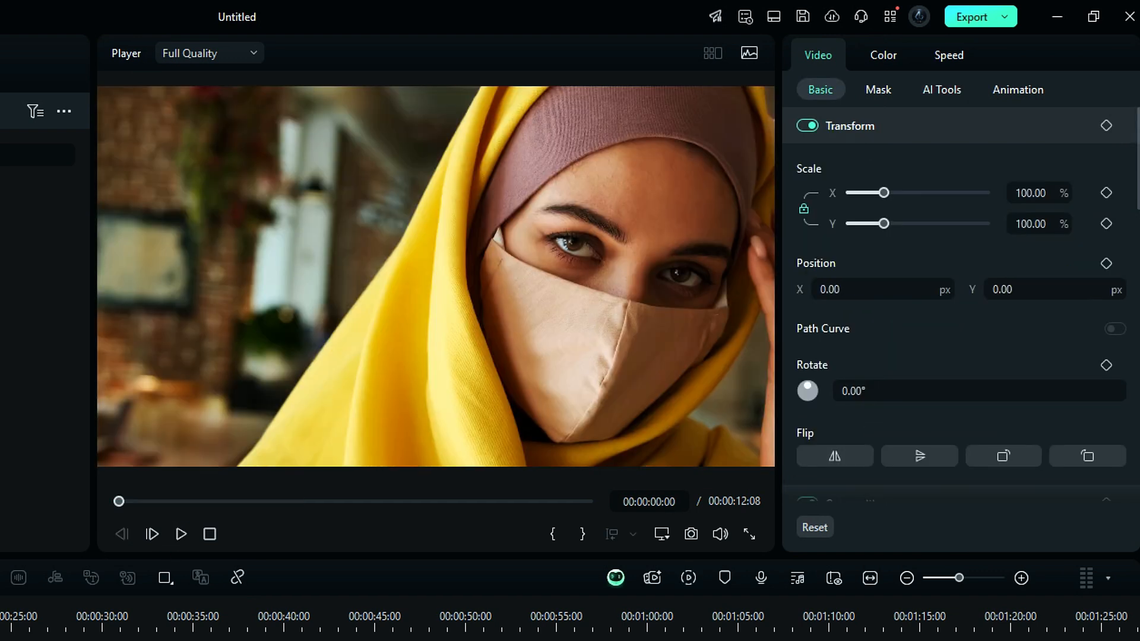
click(941, 89)
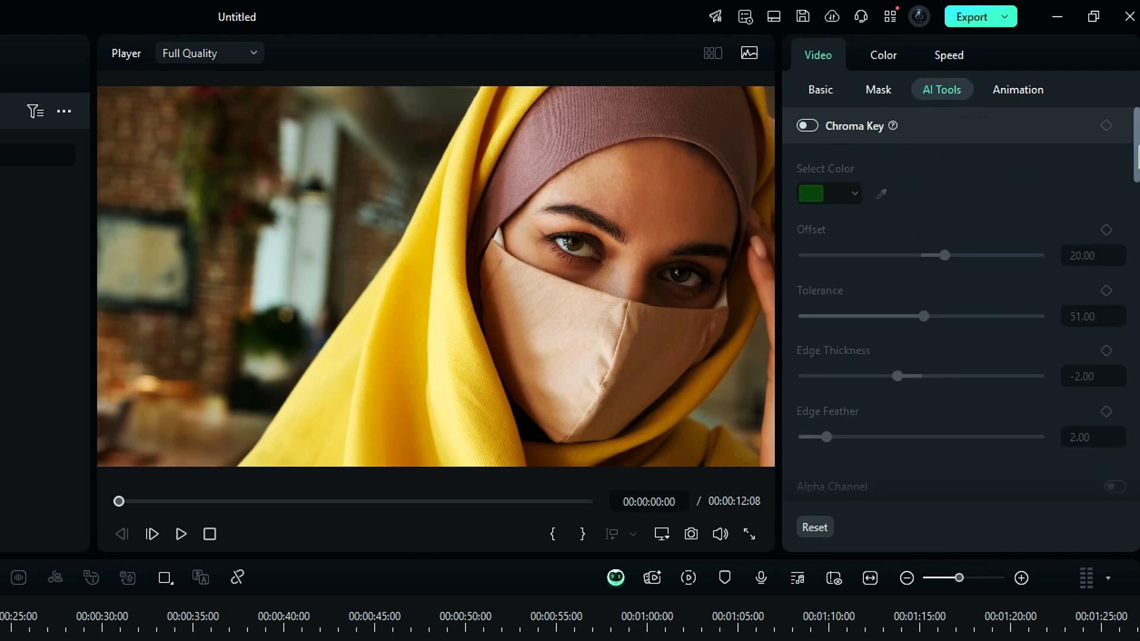
Switch on Smart Cutout and start automatically cutting out the woman through the clip.
scroll(down, 3)
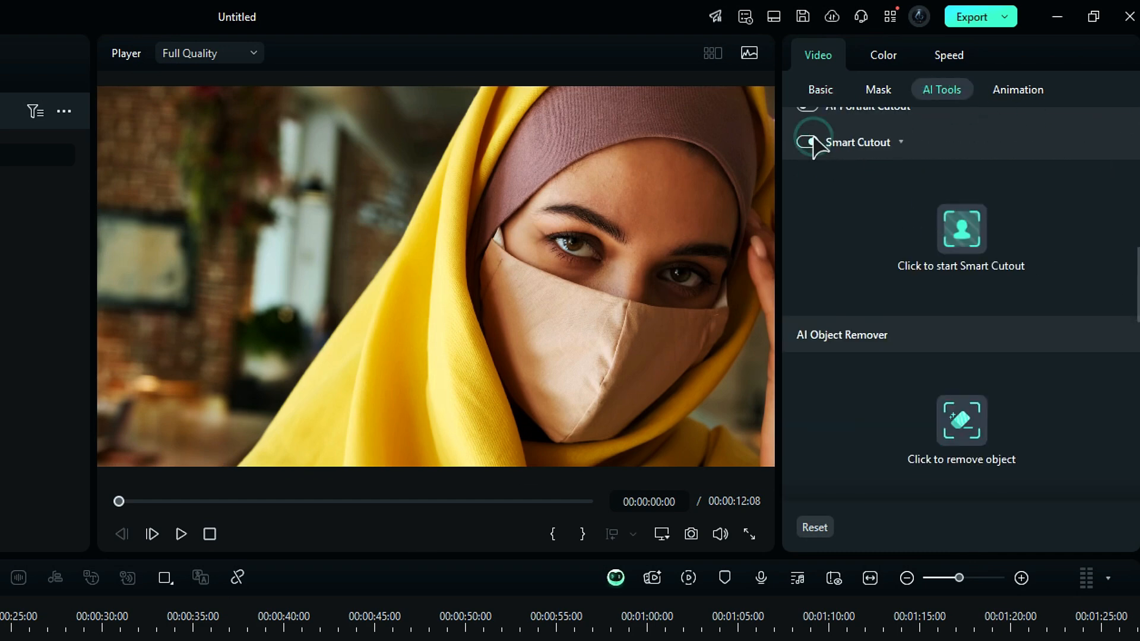
click(960, 229)
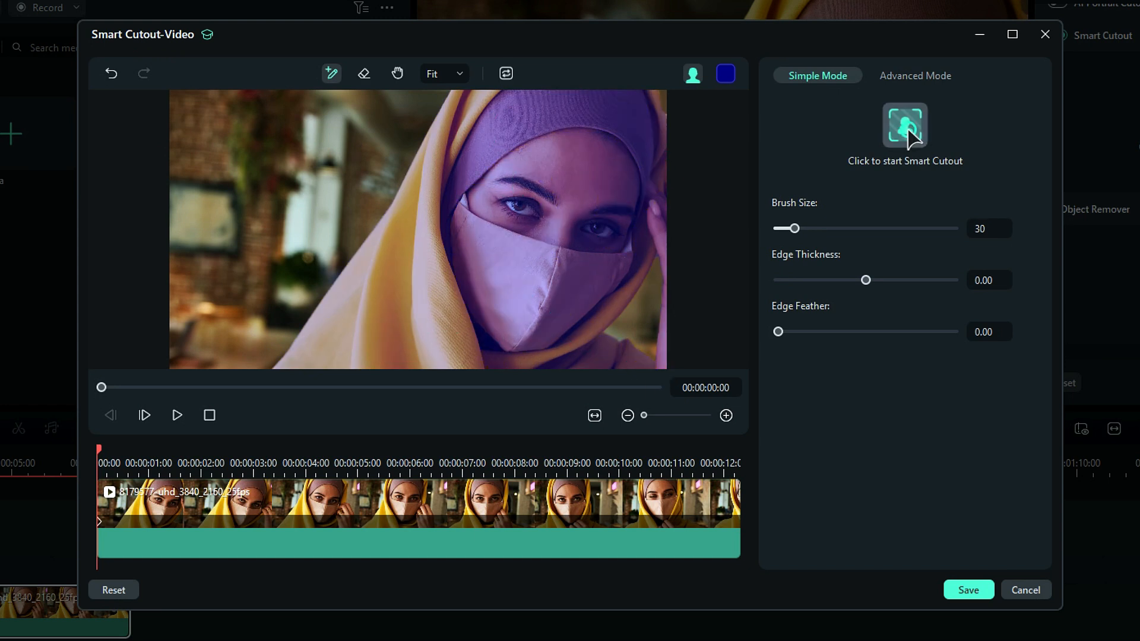
click(905, 125)
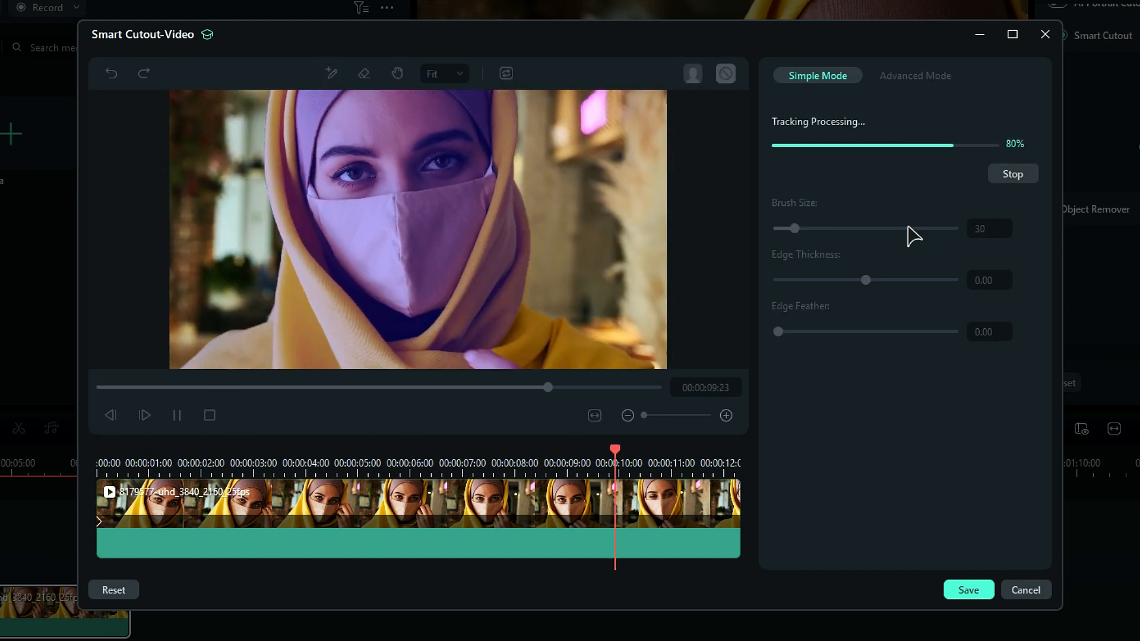
click(966, 590)
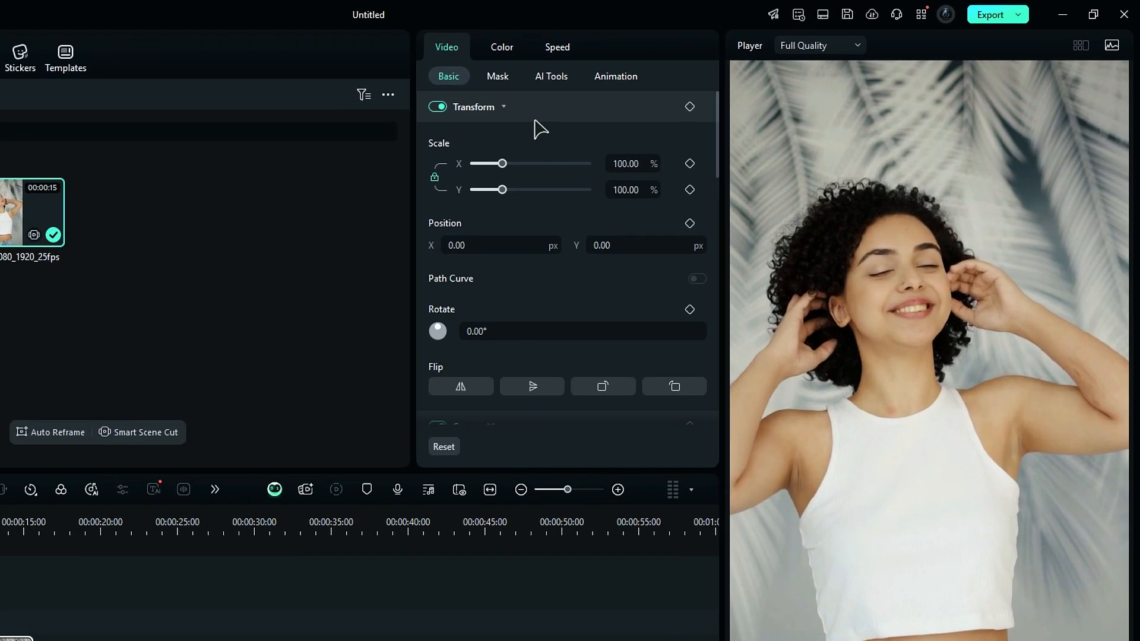
Generate an AI Video Enhancer version of the portrait clip from its AI Tools.
click(549, 76)
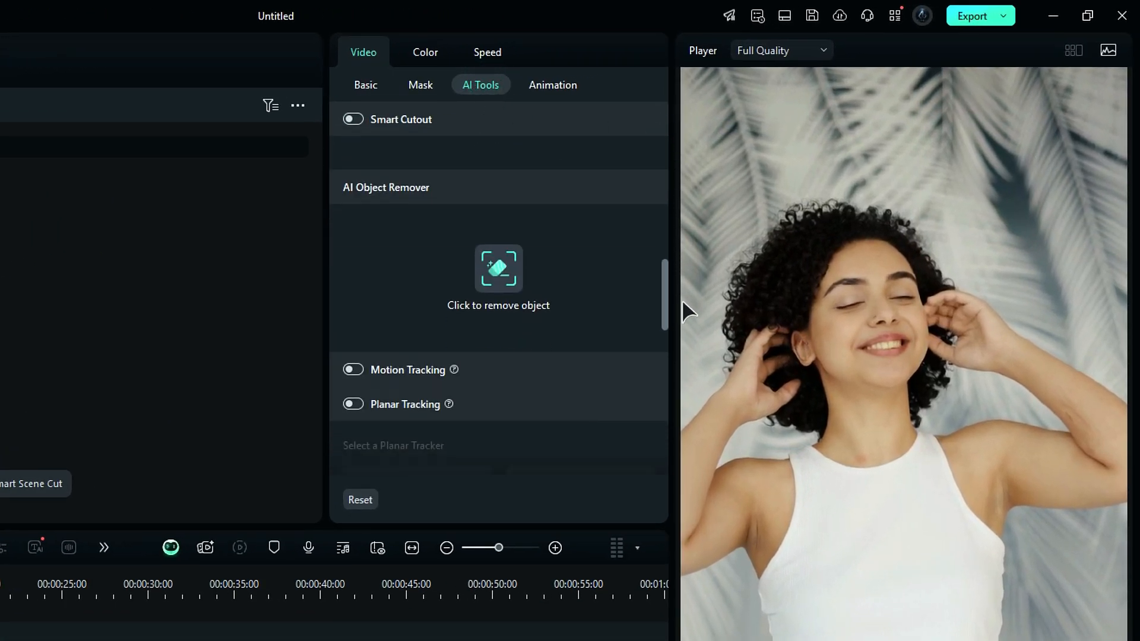
scroll(down, 3)
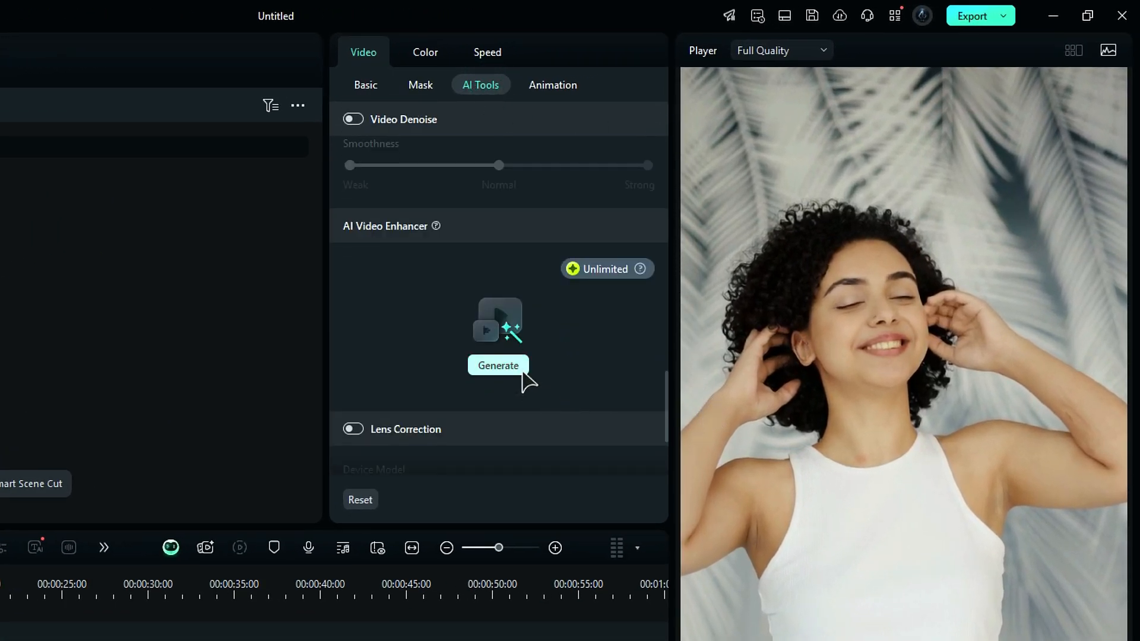
click(497, 365)
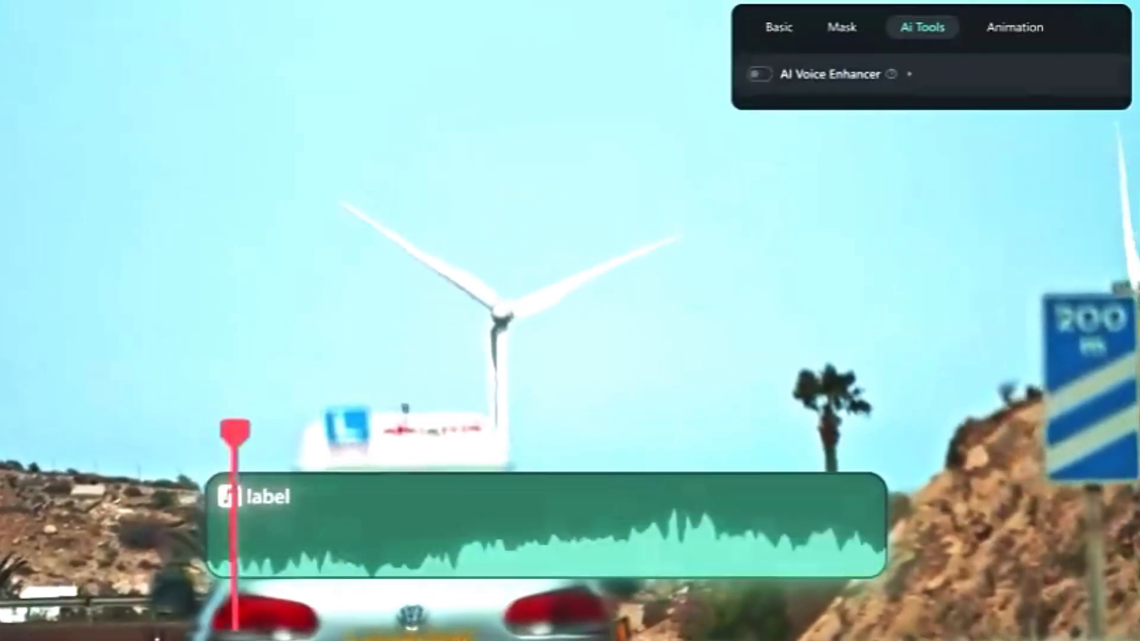
click(758, 74)
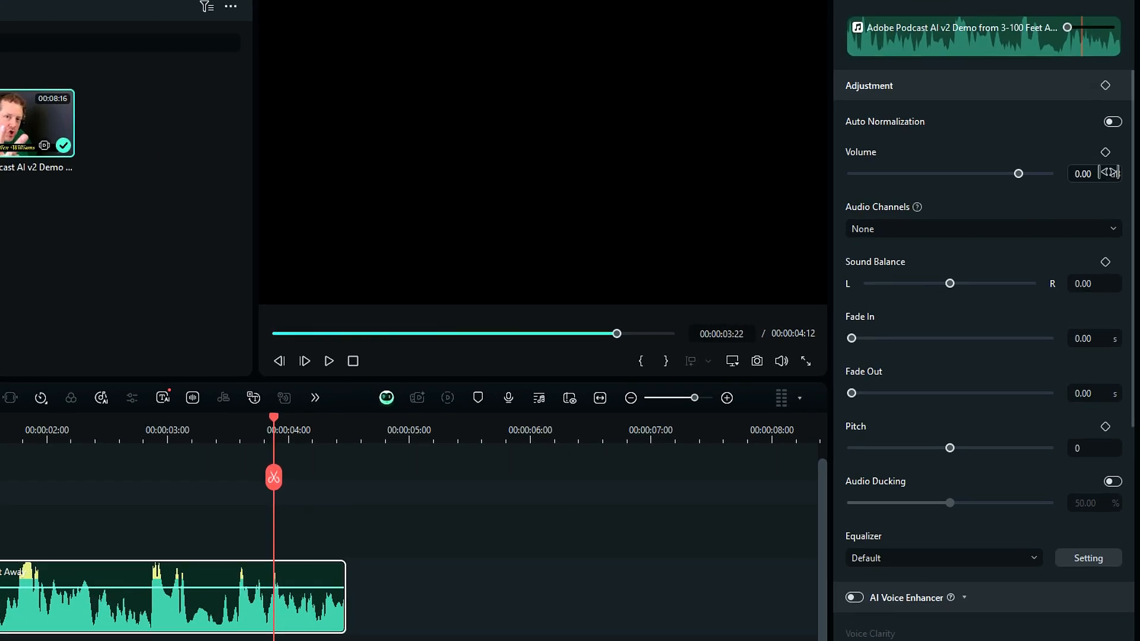
Switch on AI Voice Enhancer for the podcast audio with Voice Clarity at 70.
scroll(down, 3)
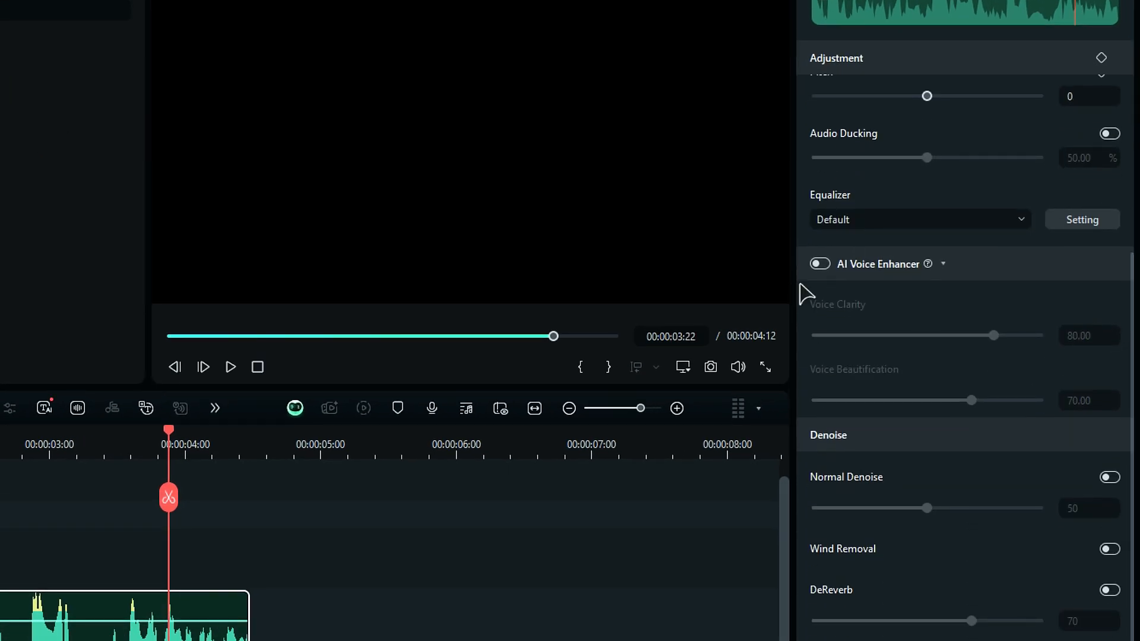
click(818, 264)
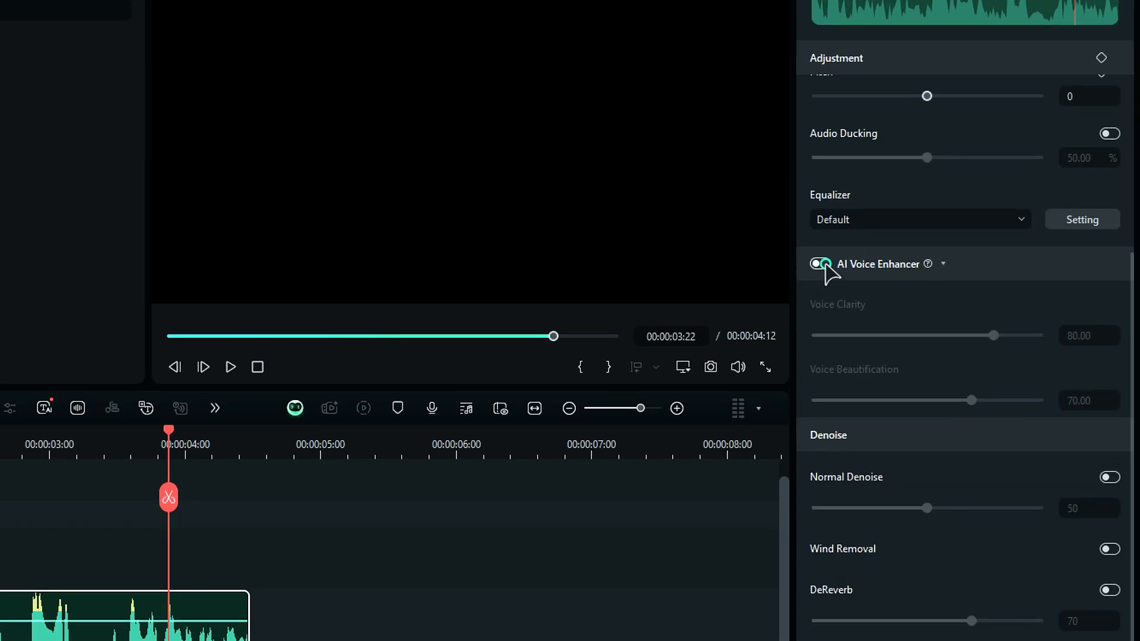
click(819, 264)
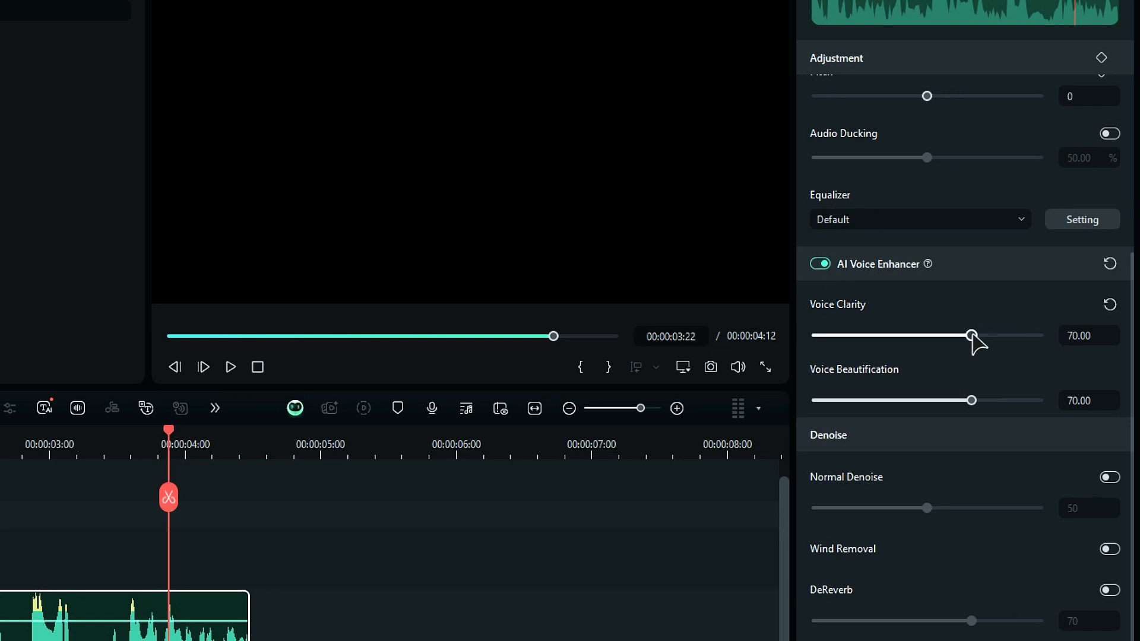
mouse_move(972, 408)
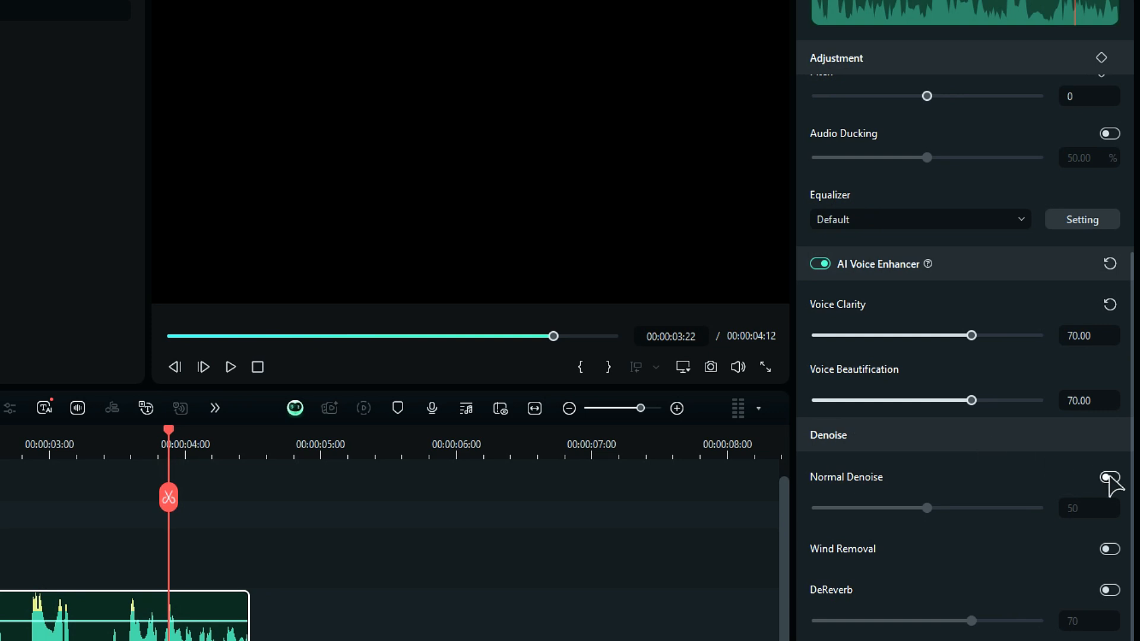
Enable Normal Denoise at 50 with Wind Removal and preview the cleaned podcast audio.
click(1108, 478)
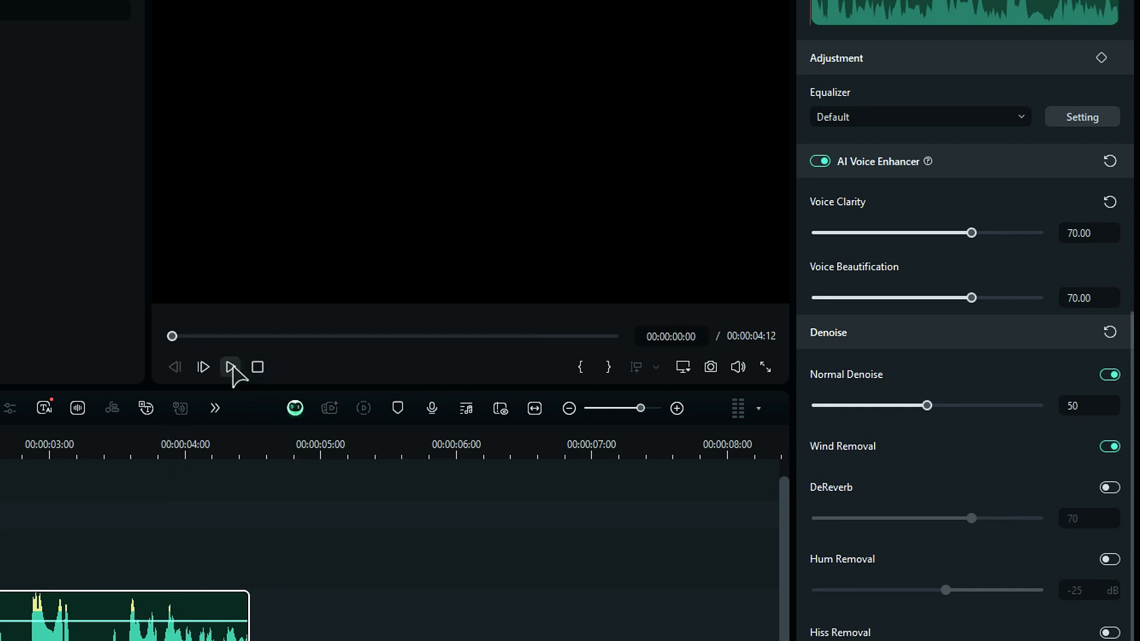
click(230, 367)
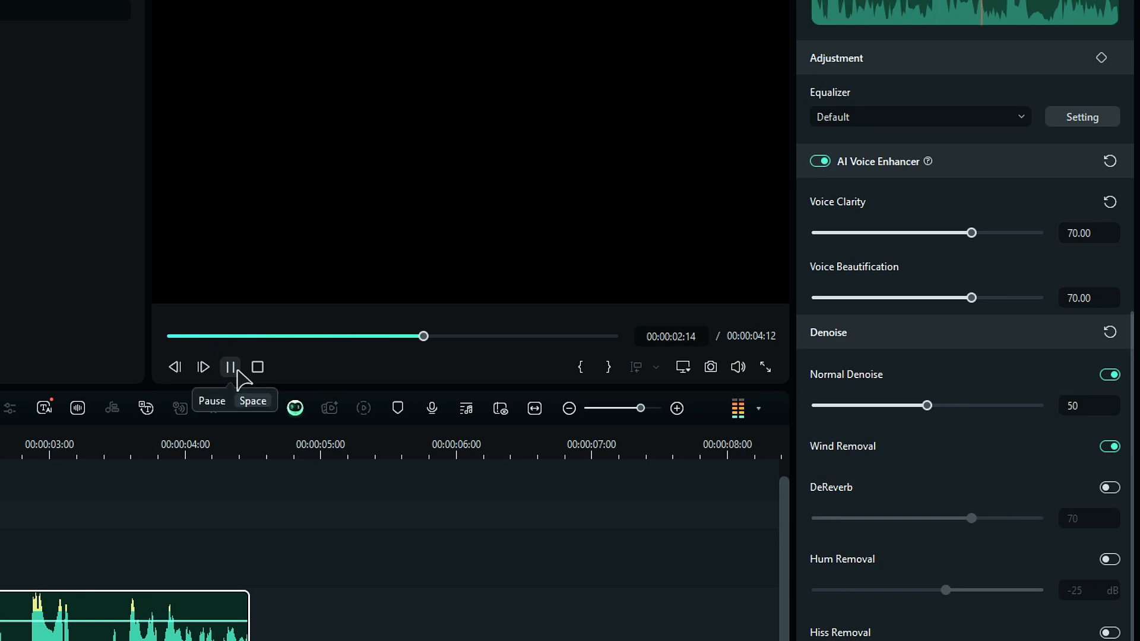
click(230, 367)
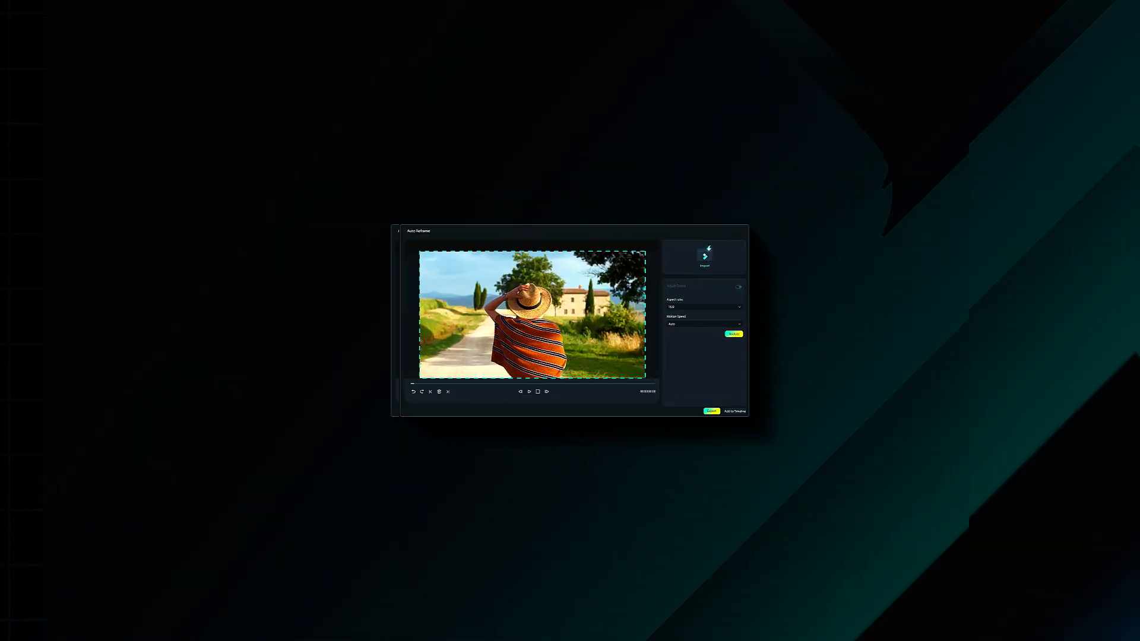
click(1032, 283)
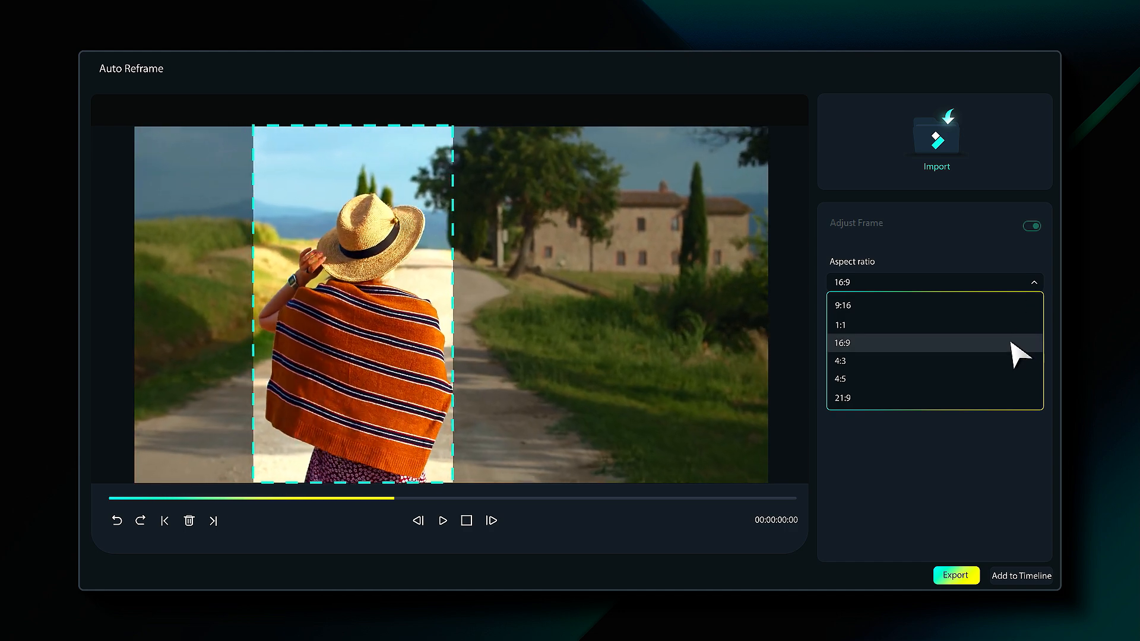
click(843, 342)
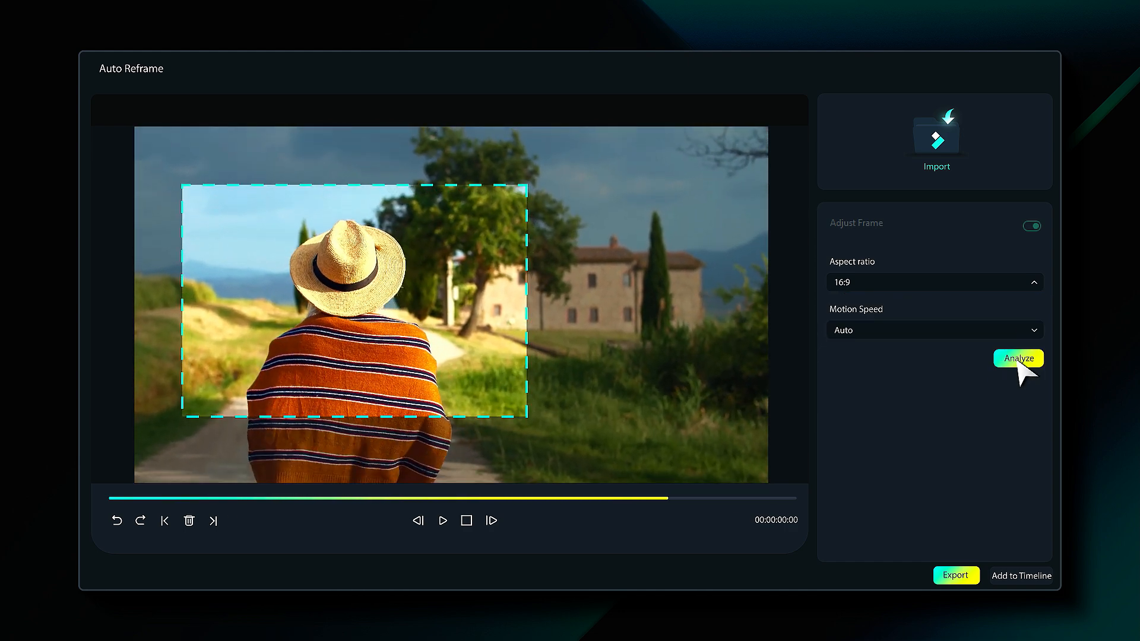
click(102, 191)
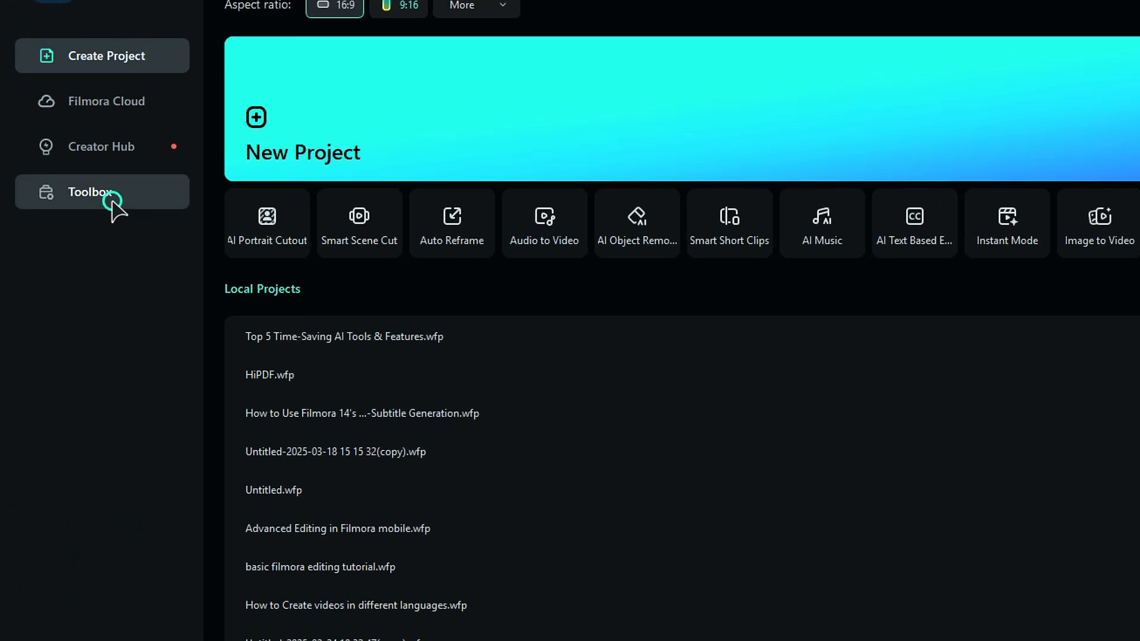
Auto Reframe the imported runner video to 9:16 at fast motion speed and add it to the timeline.
click(89, 192)
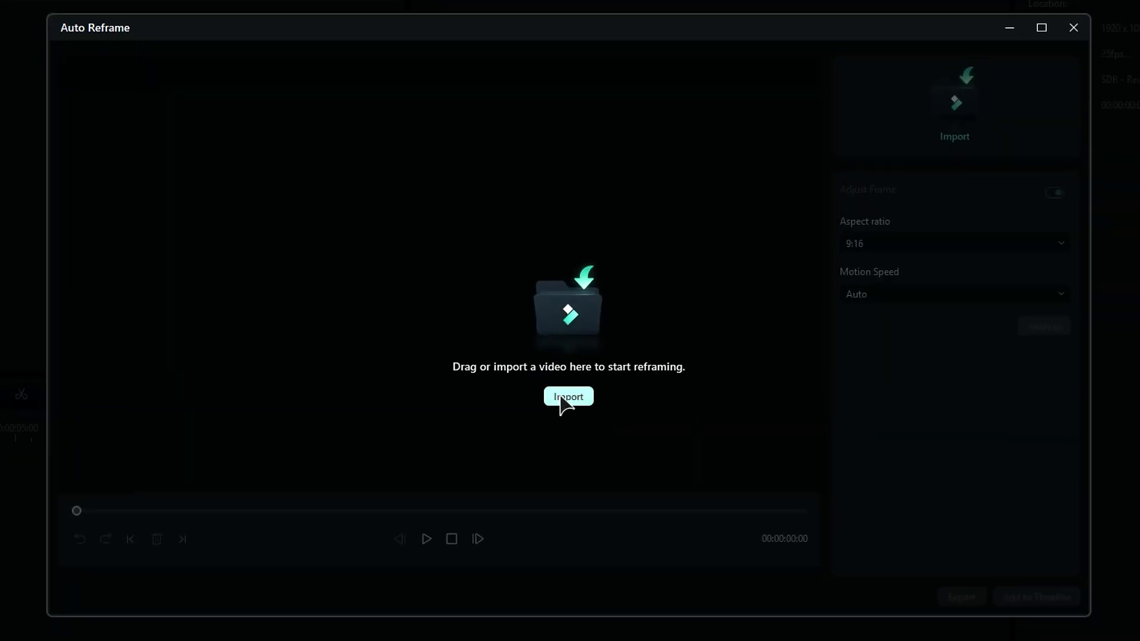
click(569, 397)
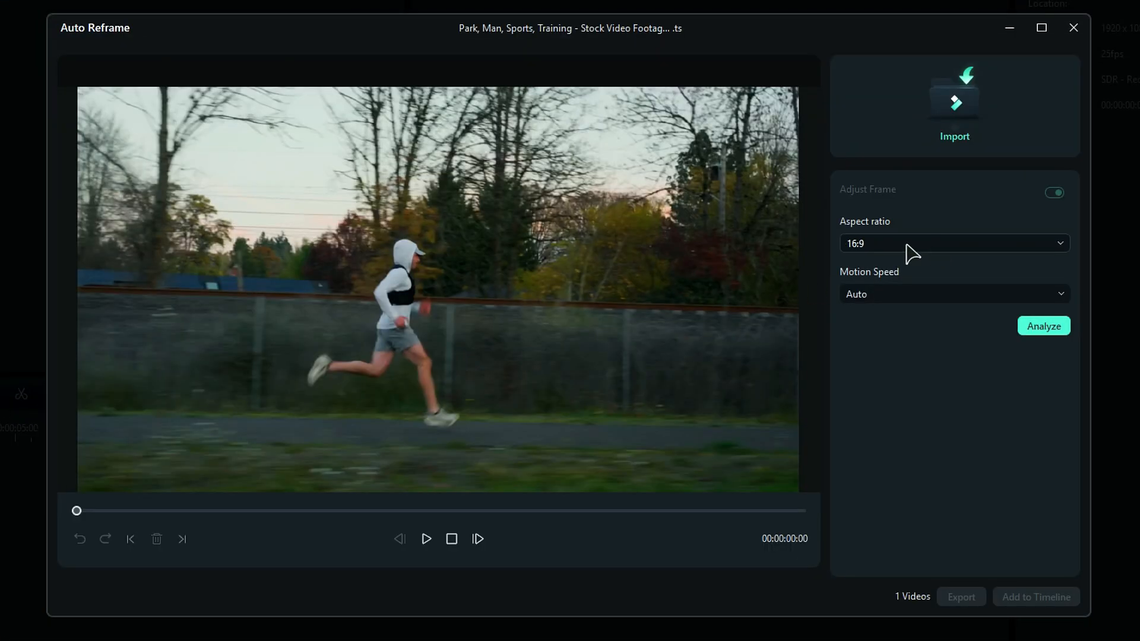
click(952, 243)
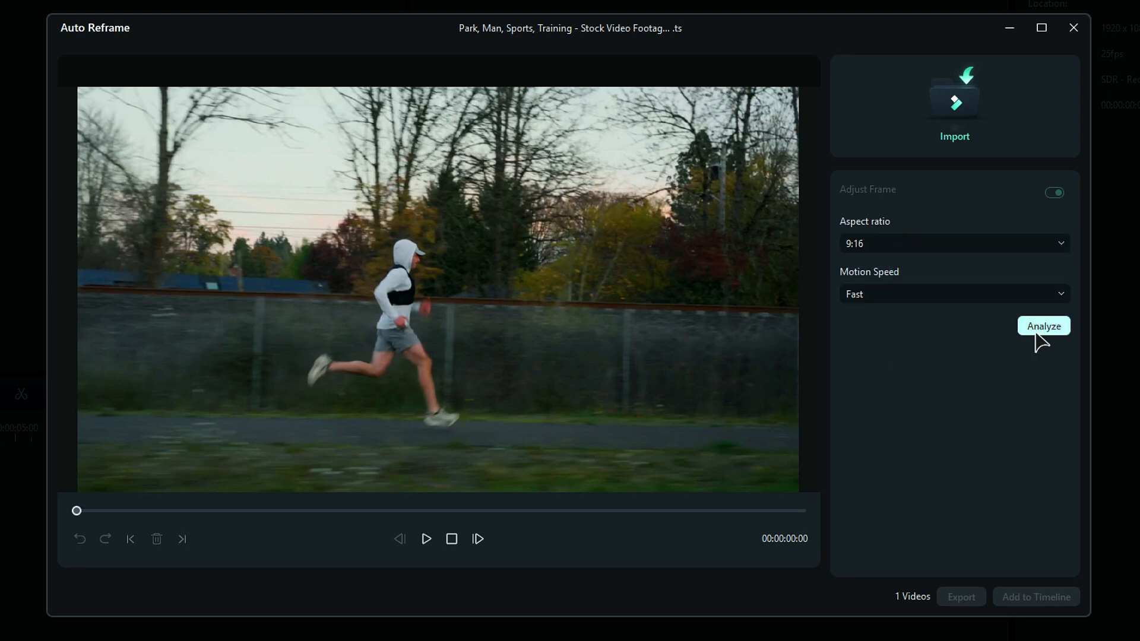
click(1043, 325)
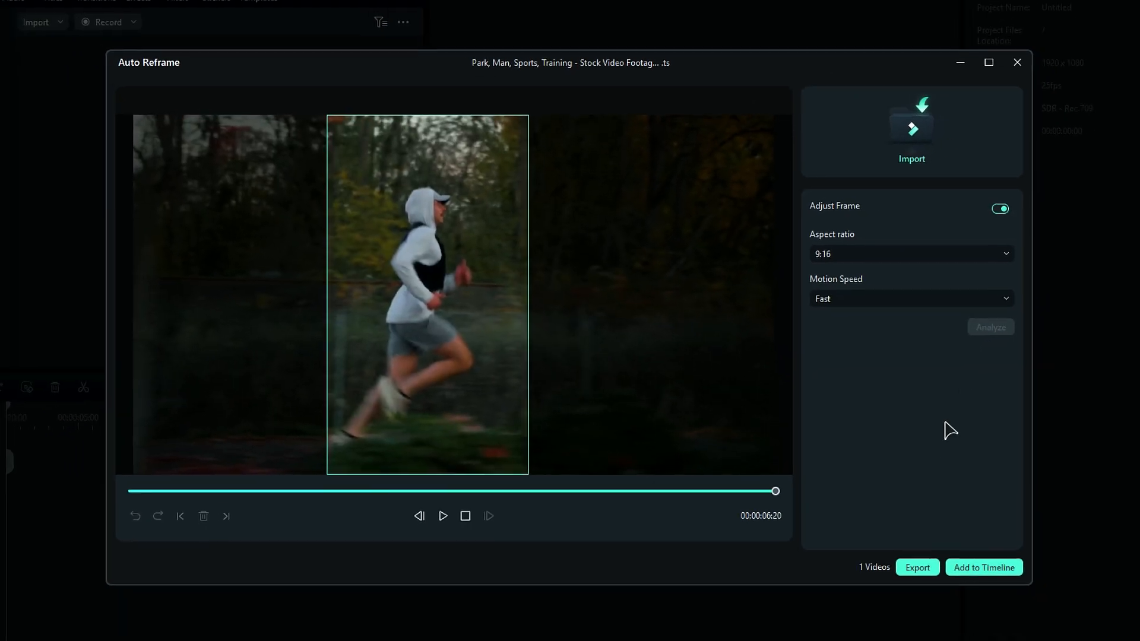
click(983, 568)
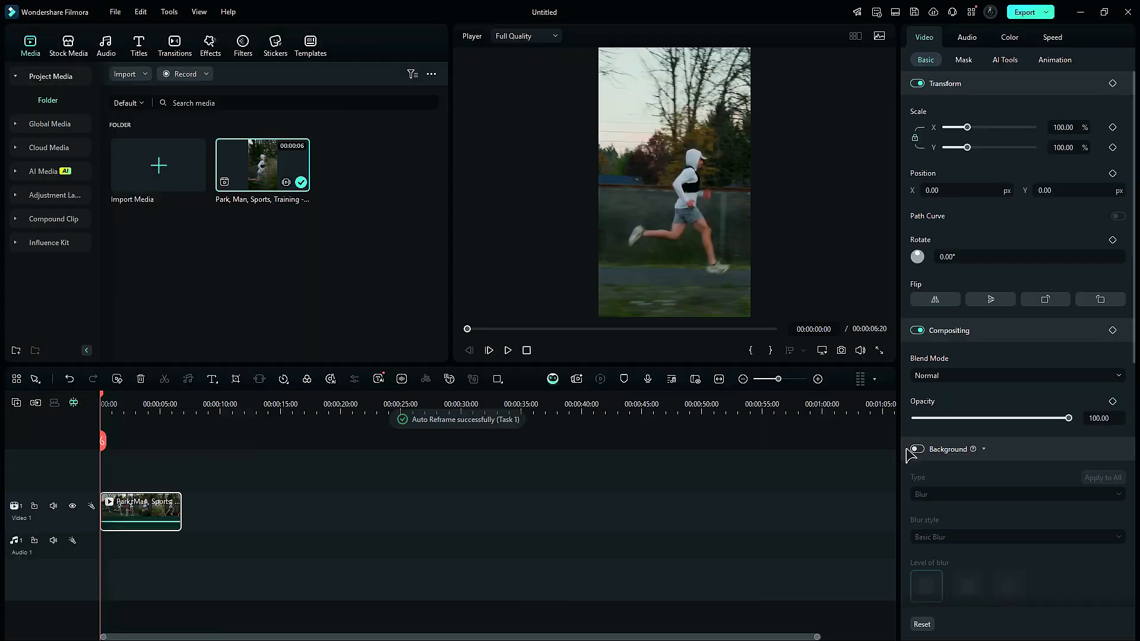